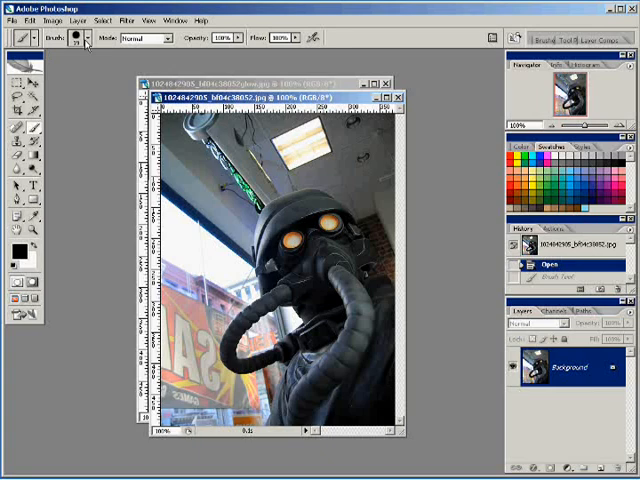
Paint both gas-mask eye lenses solid red-orange with the hard round brush.
left_click(88, 39)
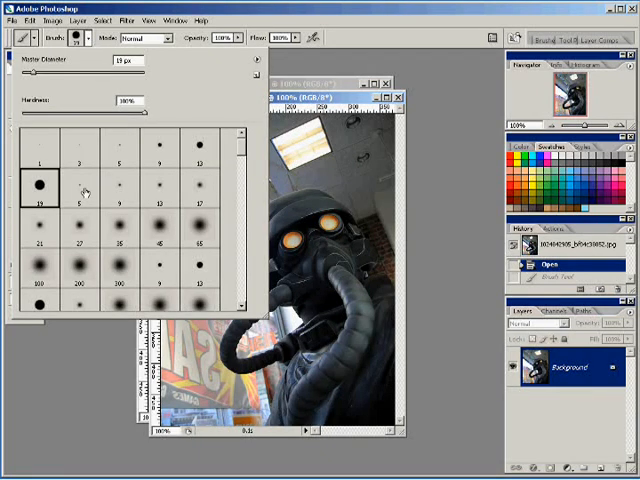
mouse_move(205, 170)
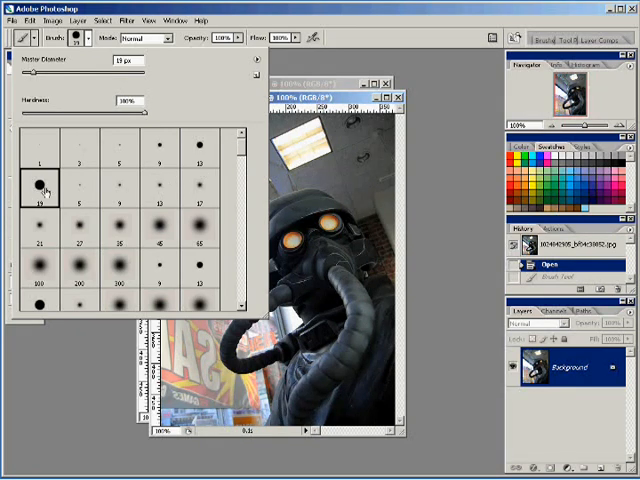
mouse_move(45, 189)
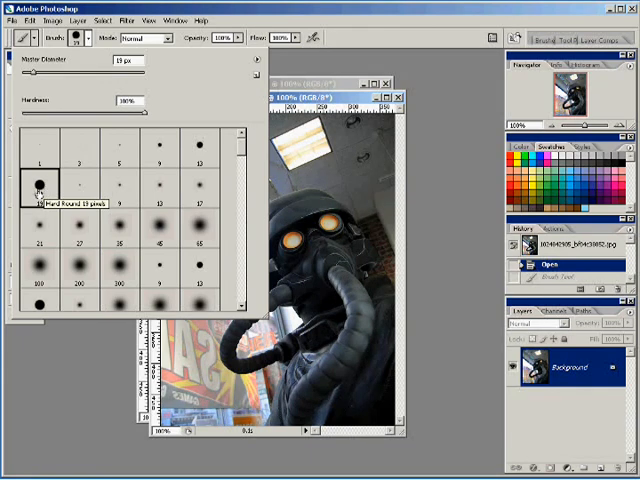
mouse_move(158, 237)
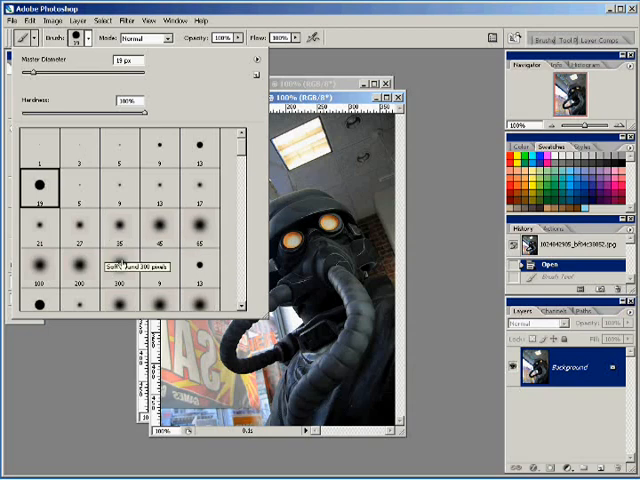
mouse_move(33, 180)
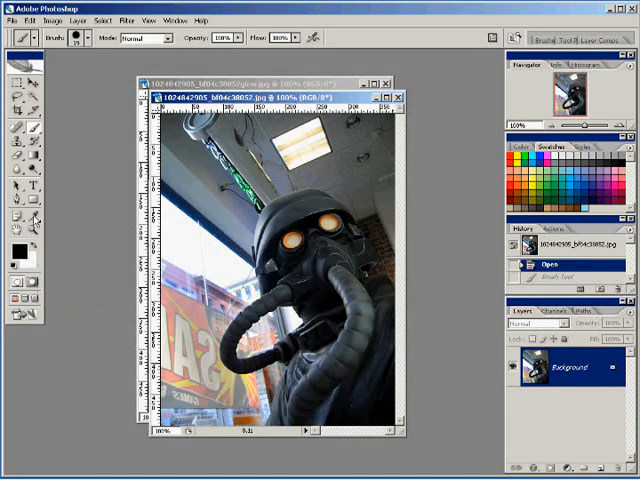
mouse_move(503, 152)
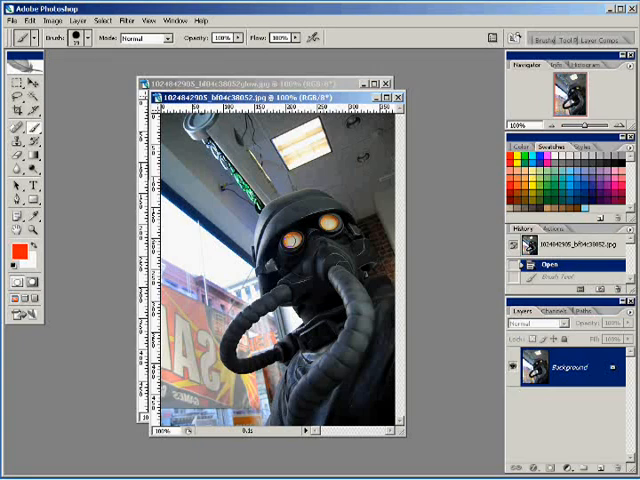
left_click(293, 245)
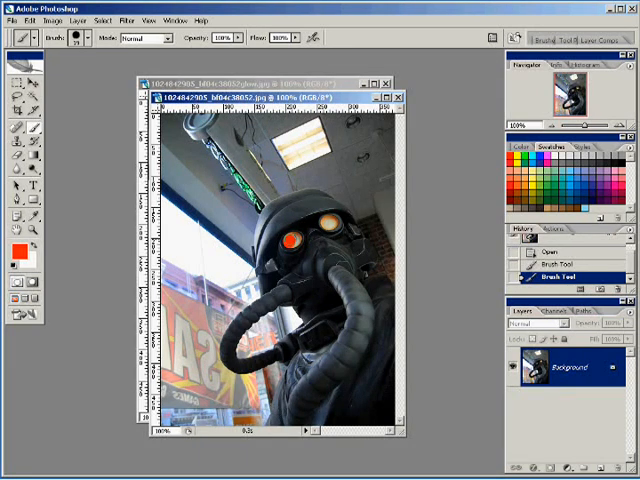
left_click(290, 238)
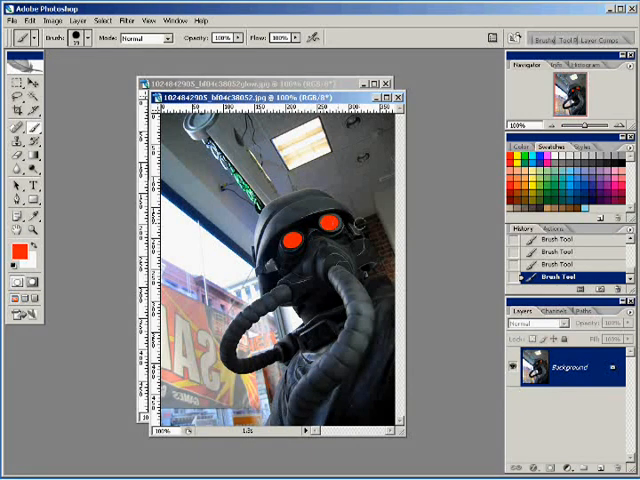
mouse_move(368, 232)
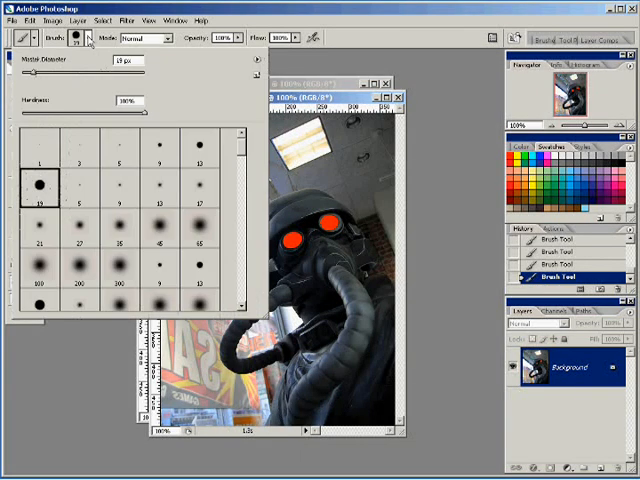
mouse_move(90, 220)
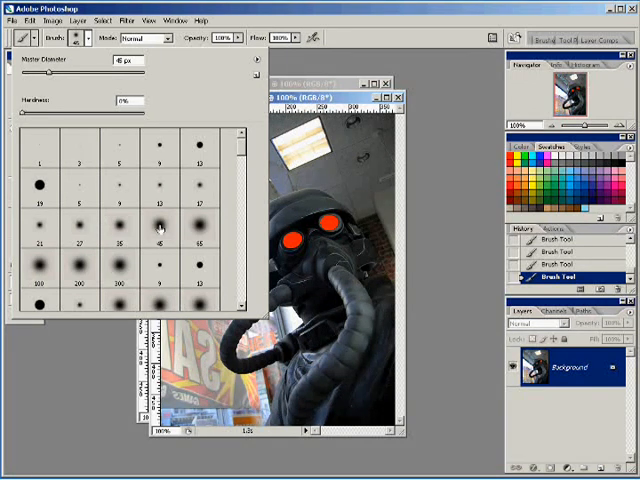
mouse_move(158, 228)
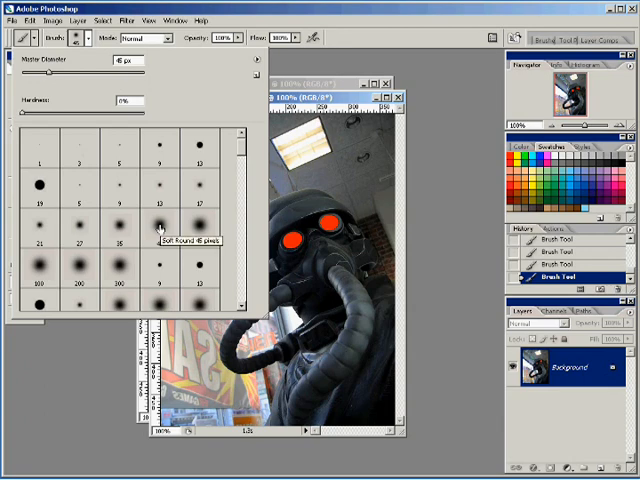
Switch to the Soft Round 45 brush and paint a large red glow over each eye.
left_click(160, 228)
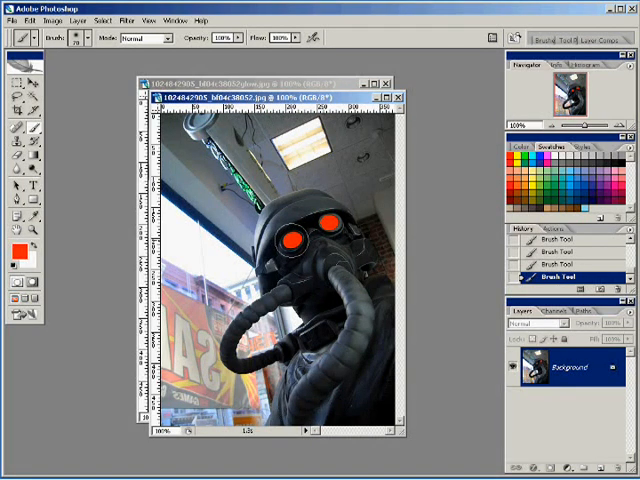
left_click(288, 238)
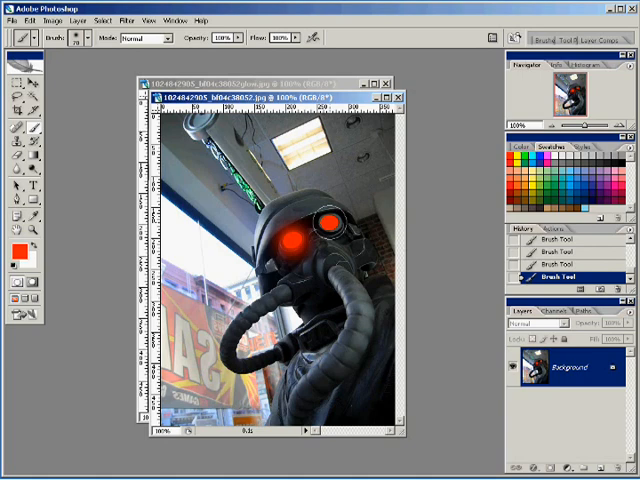
left_click(325, 222)
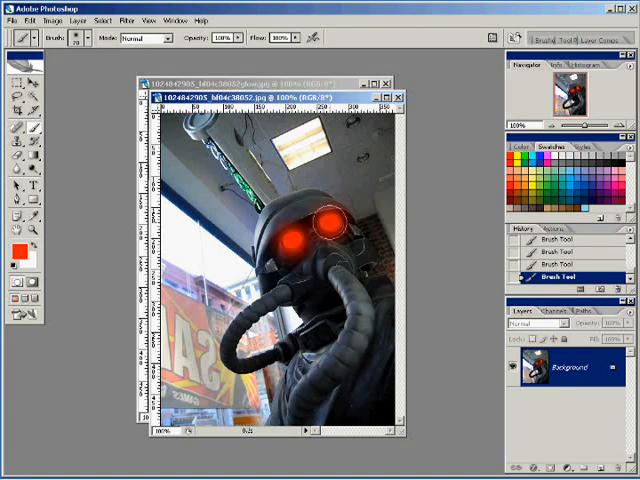
mouse_move(445, 222)
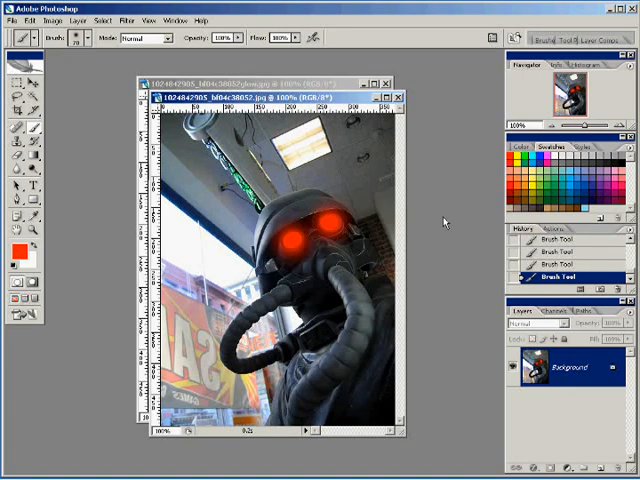
mouse_move(93, 53)
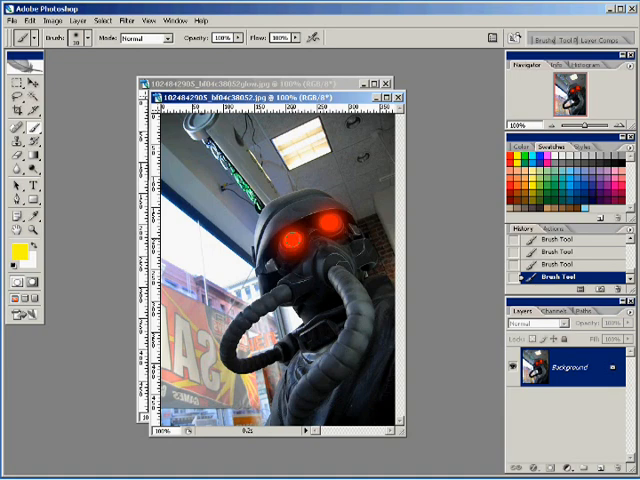
mouse_move(296, 238)
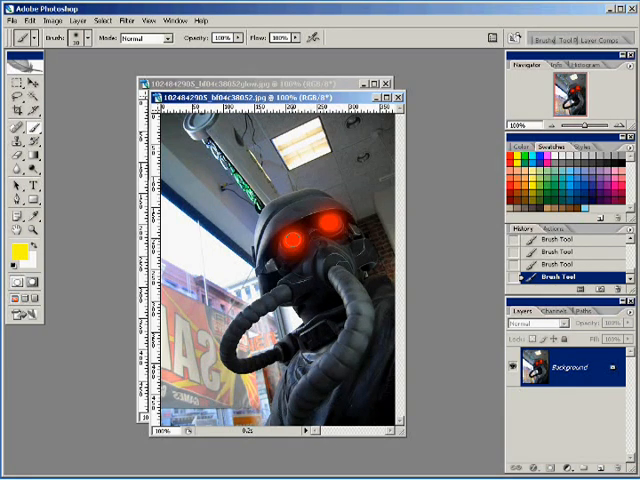
Dab yellow into the centre of the red eye glows with a smaller soft brush.
left_click(291, 238)
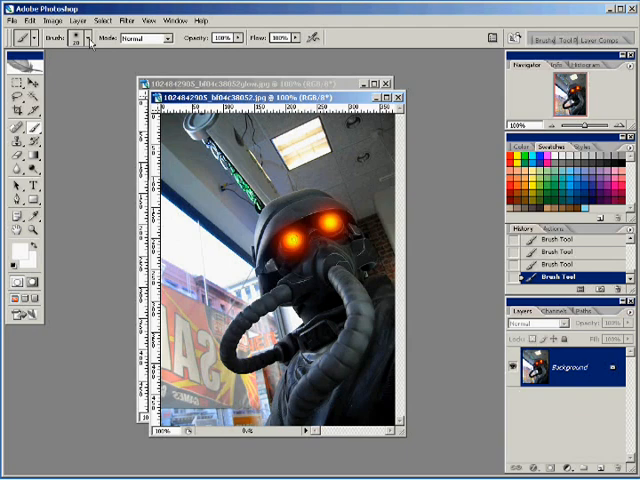
Set the white brush's Master Diameter to 15 px for the eye cores.
left_click(80, 39)
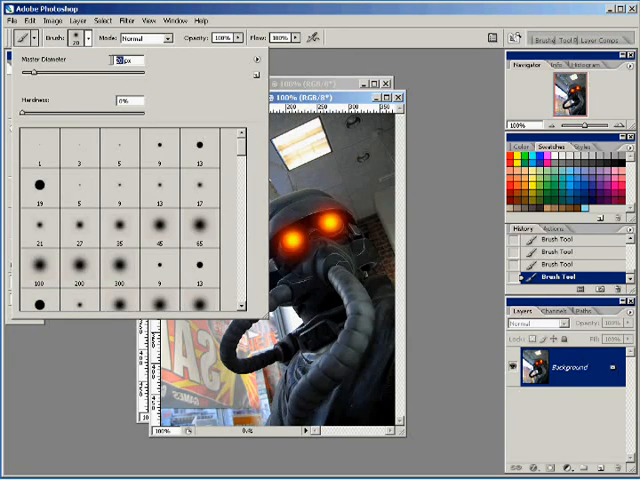
type("15")
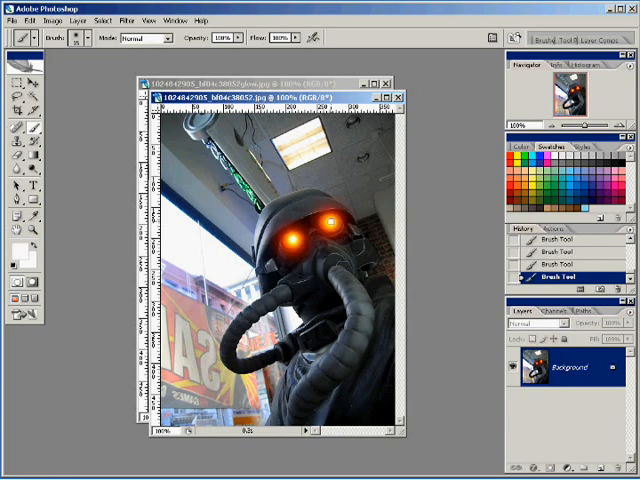
mouse_move(452, 175)
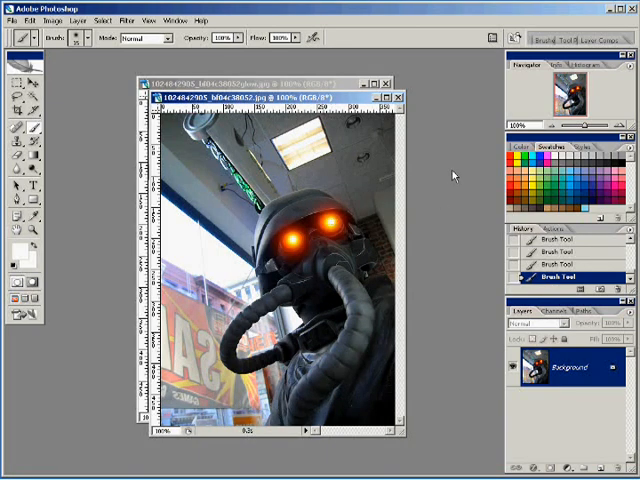
mouse_move(456, 118)
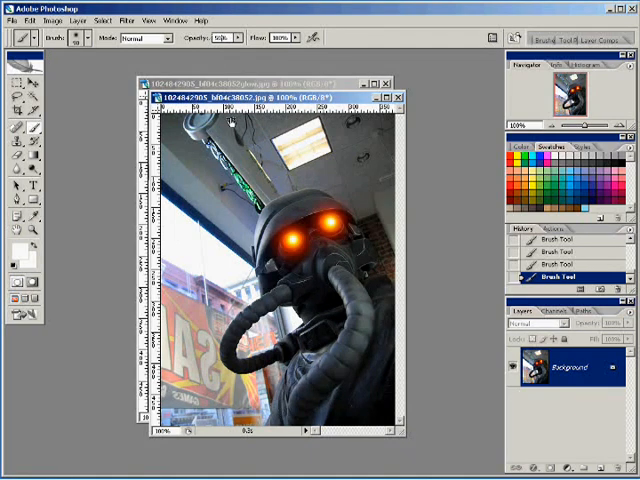
mouse_move(290, 240)
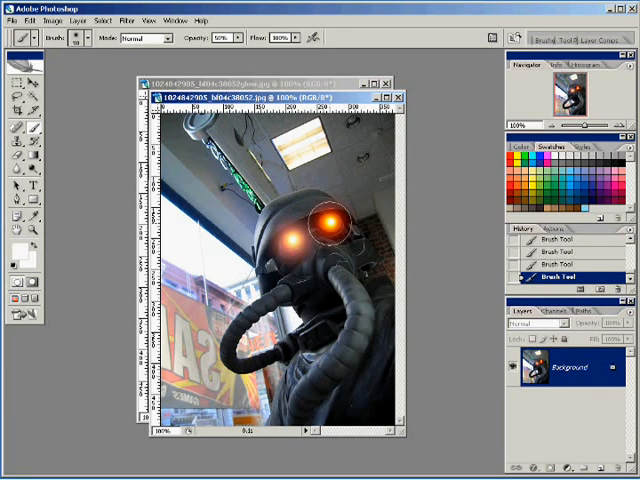
Add a 50% opacity soft white haze over the right eye.
left_click(295, 218)
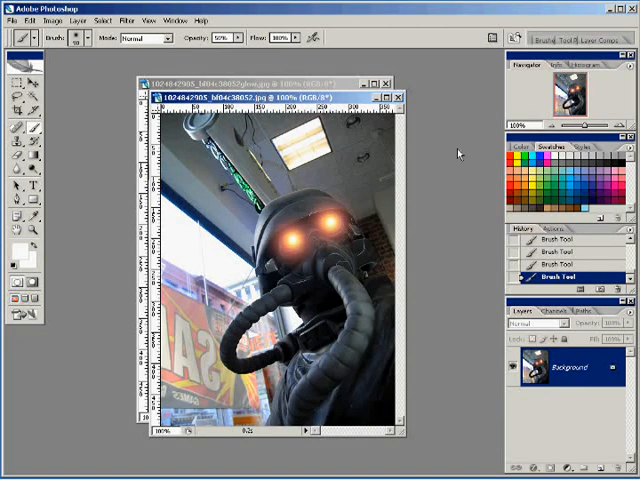
mouse_move(452, 160)
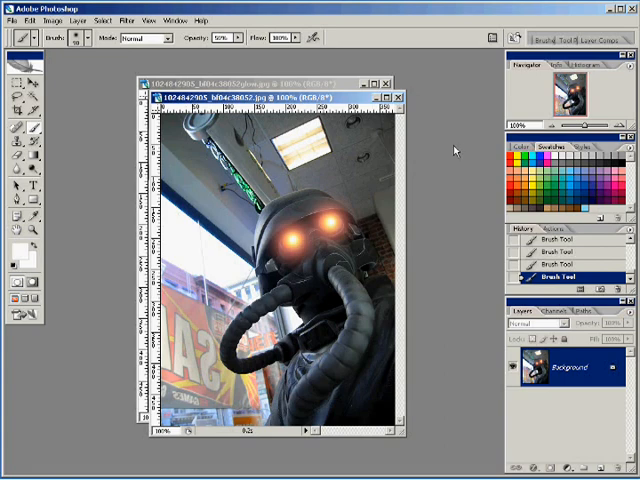
mouse_move(438, 192)
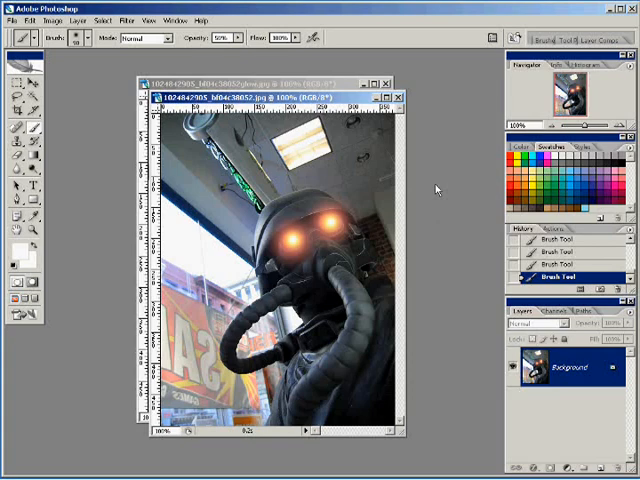
mouse_move(438, 185)
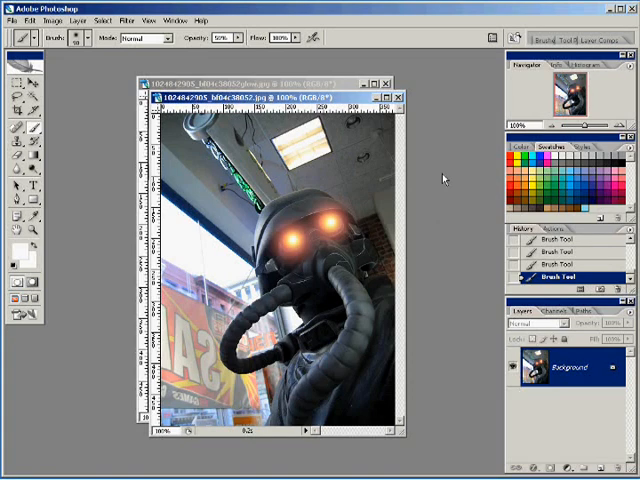